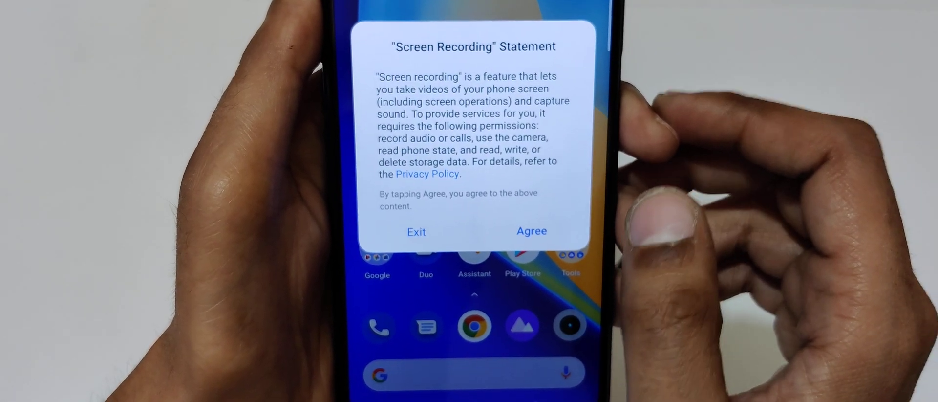
Agree to the Screen Recording statement and allow phone-call management and audio recording.
click(532, 230)
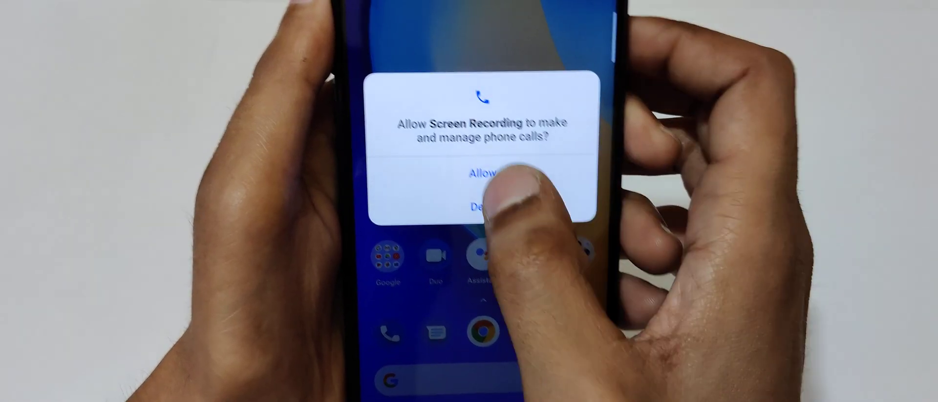
click(481, 174)
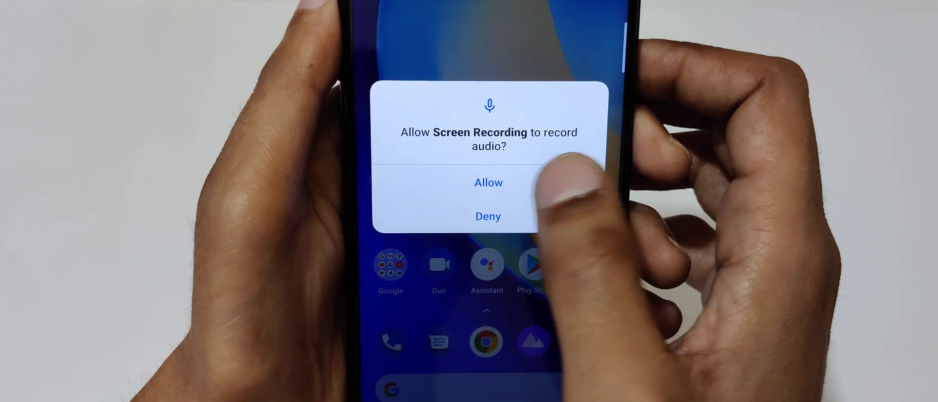
click(489, 182)
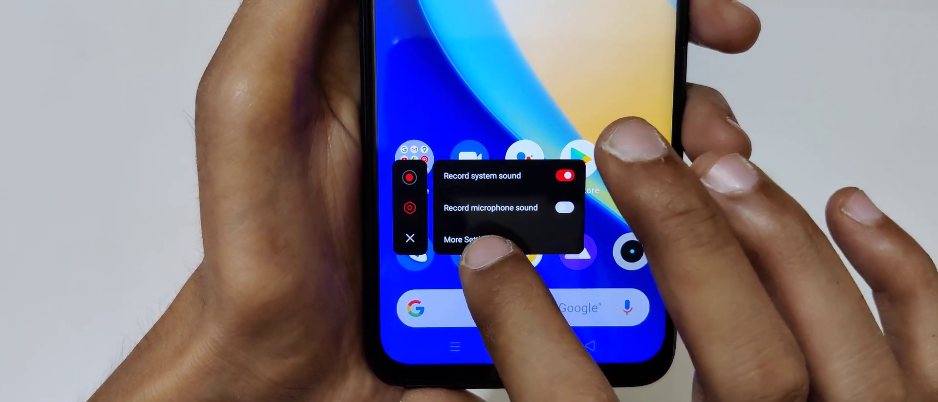
Review More Settings for Sound and Display, then record the screen and save the file.
click(470, 238)
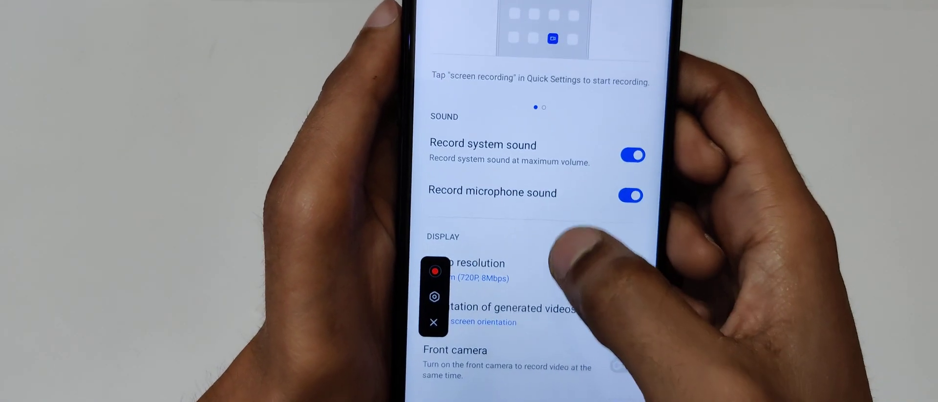
click(473, 270)
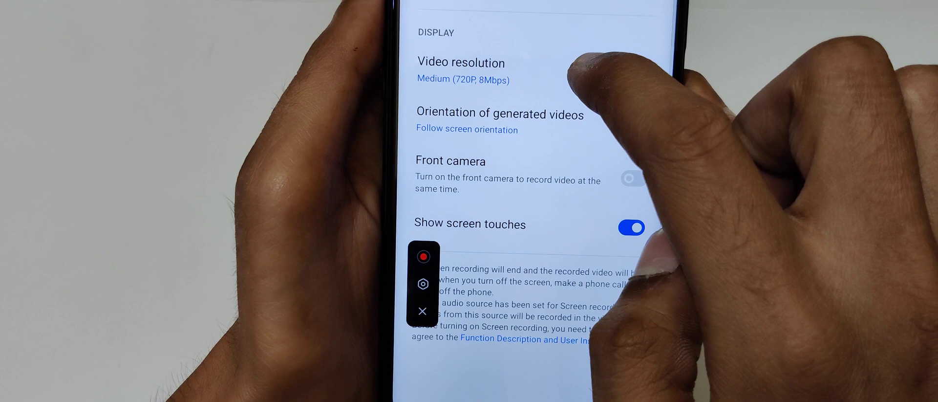
click(631, 227)
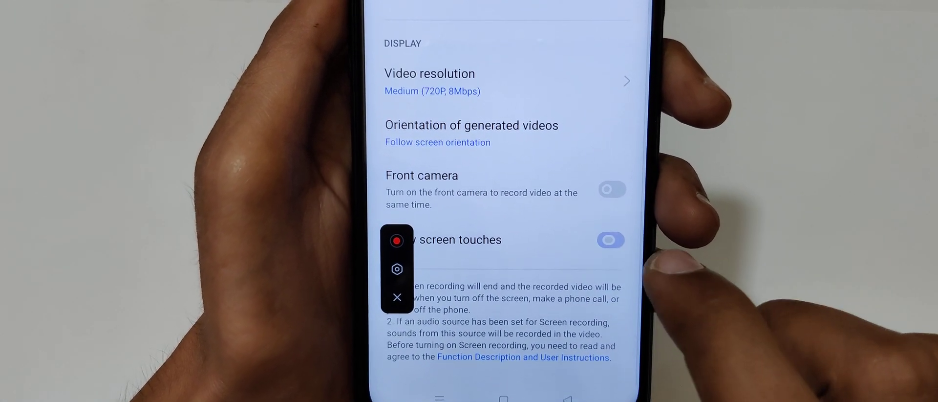
click(610, 240)
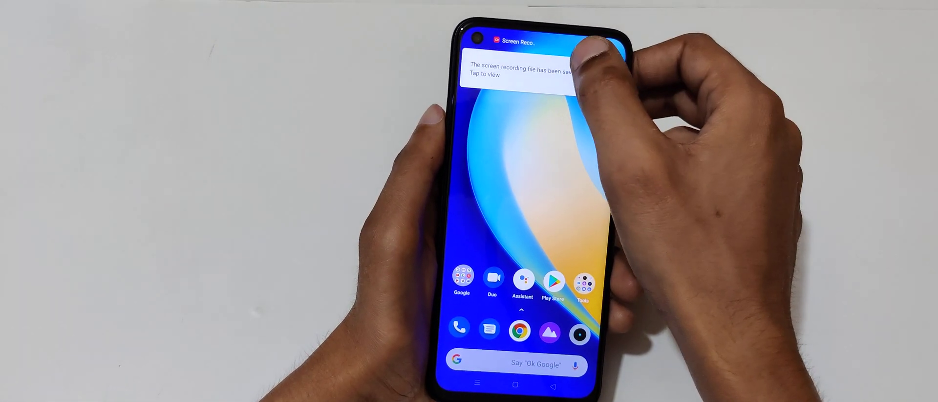
Open the saved screen recording from its notification and play it in Gallery.
click(515, 70)
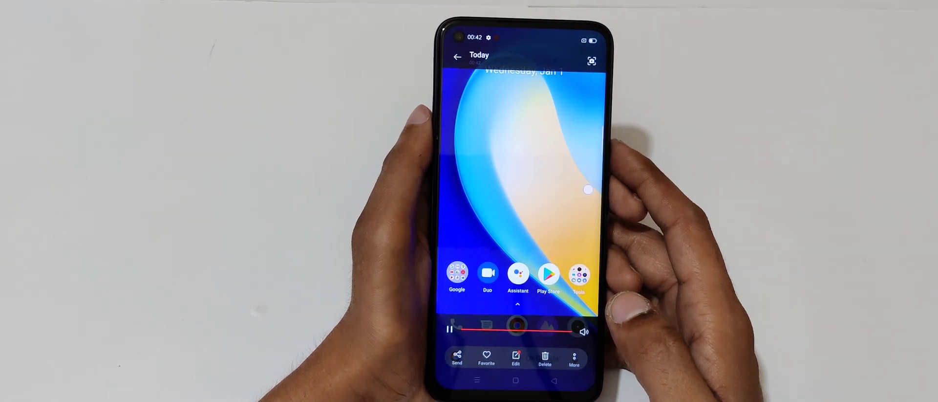
click(450, 328)
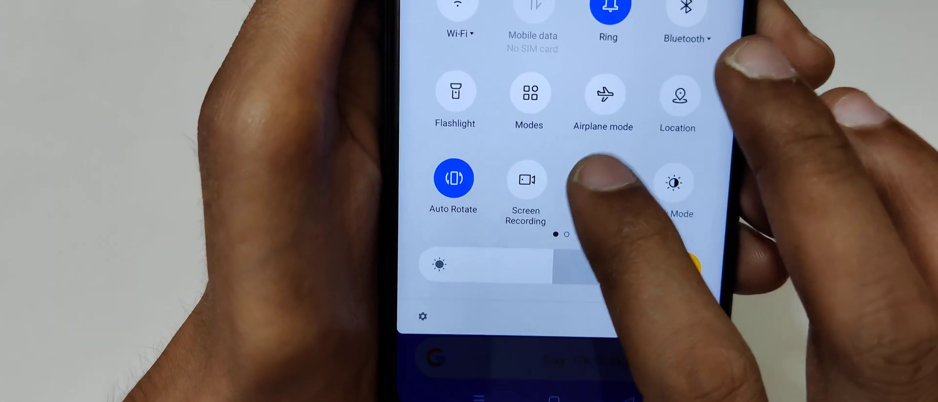
Start a new recording from the Quick Settings tile so the floating timer begins counting.
click(524, 179)
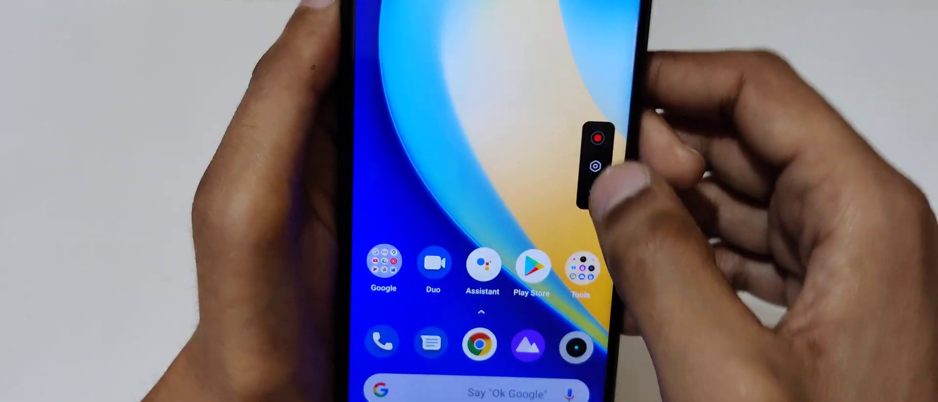
click(595, 138)
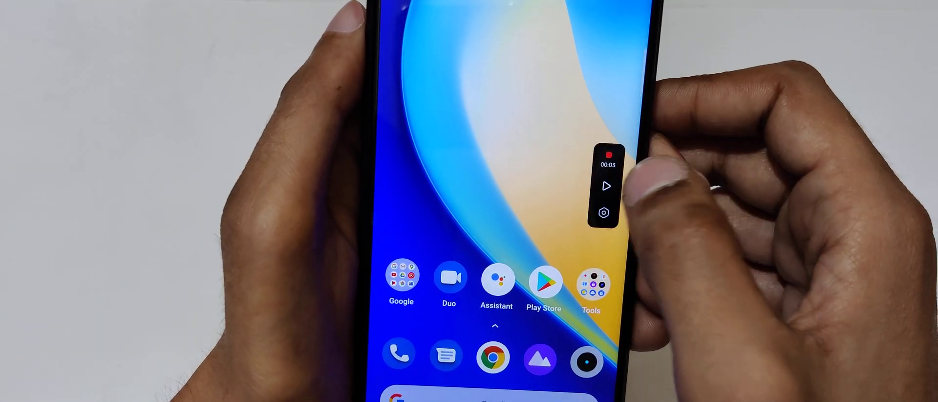
click(607, 186)
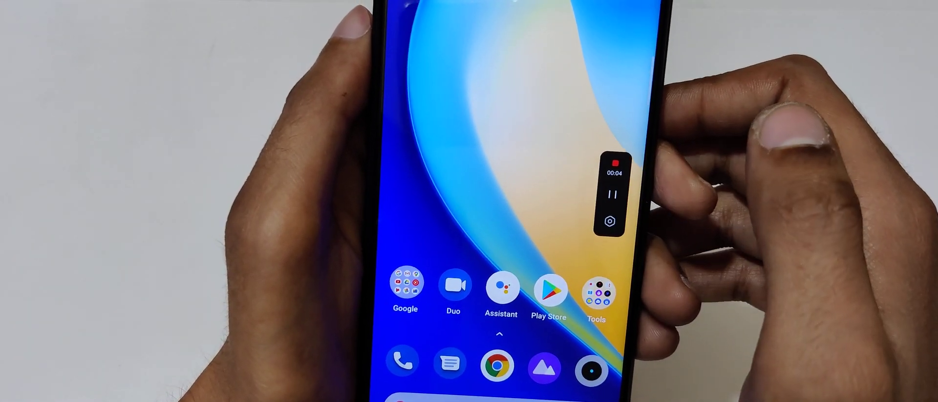